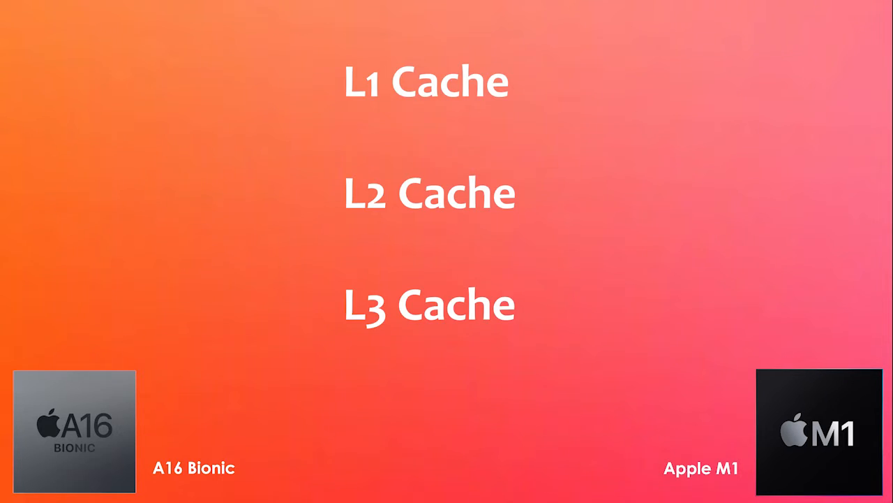
key(Right)
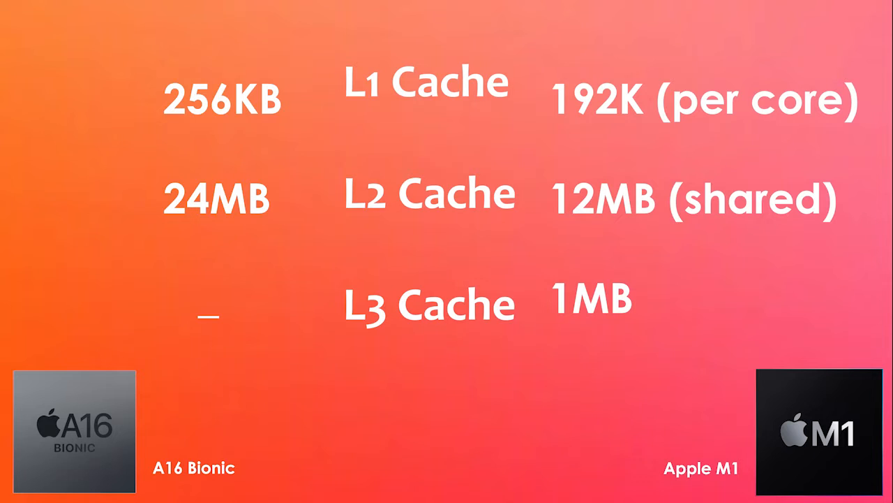